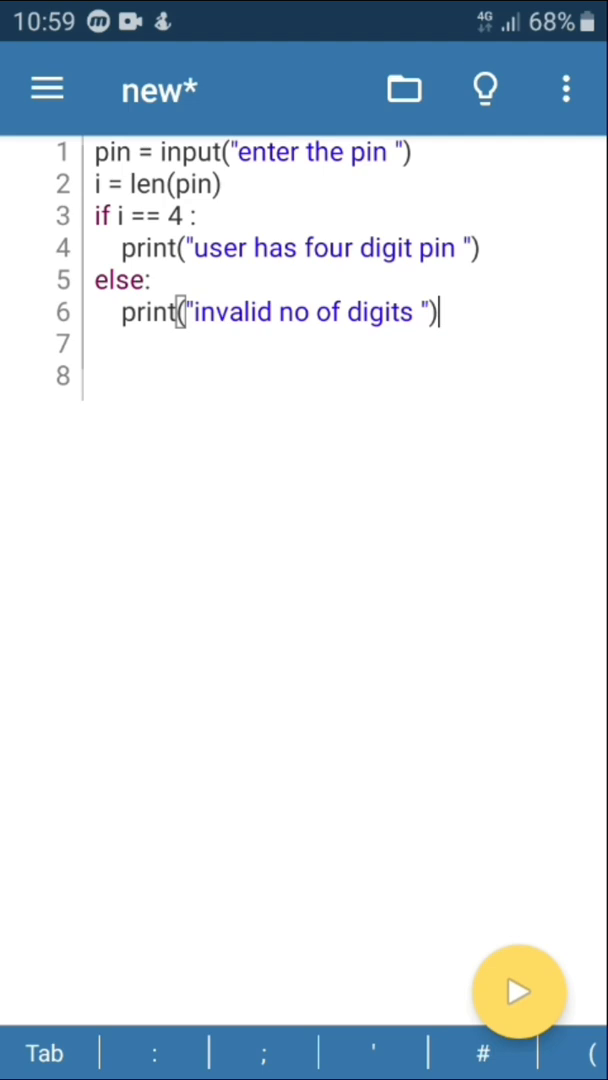
left_click(518, 996)
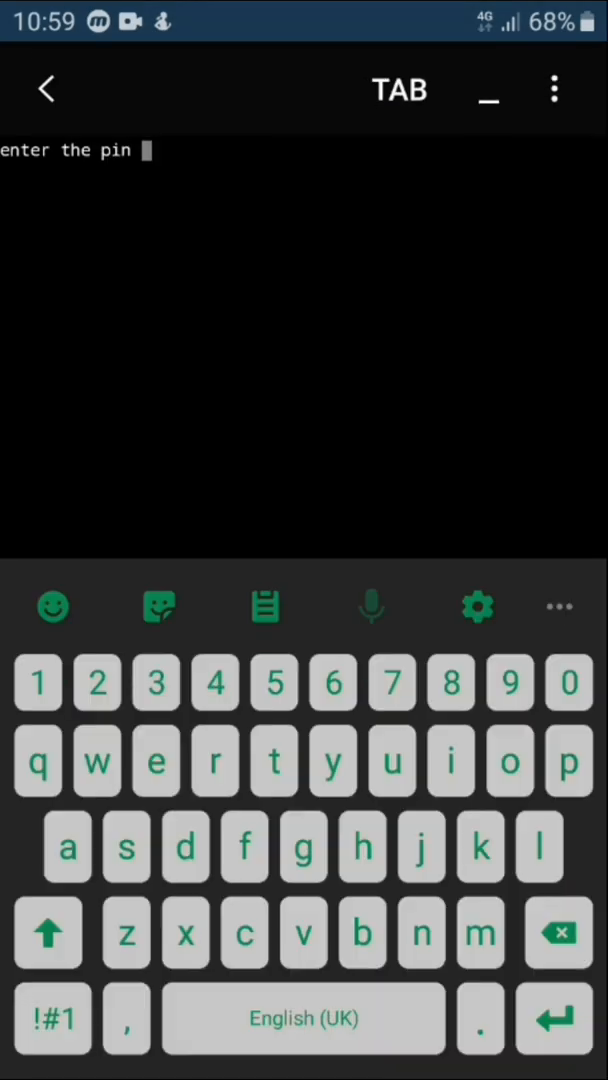
left_click(40, 682)
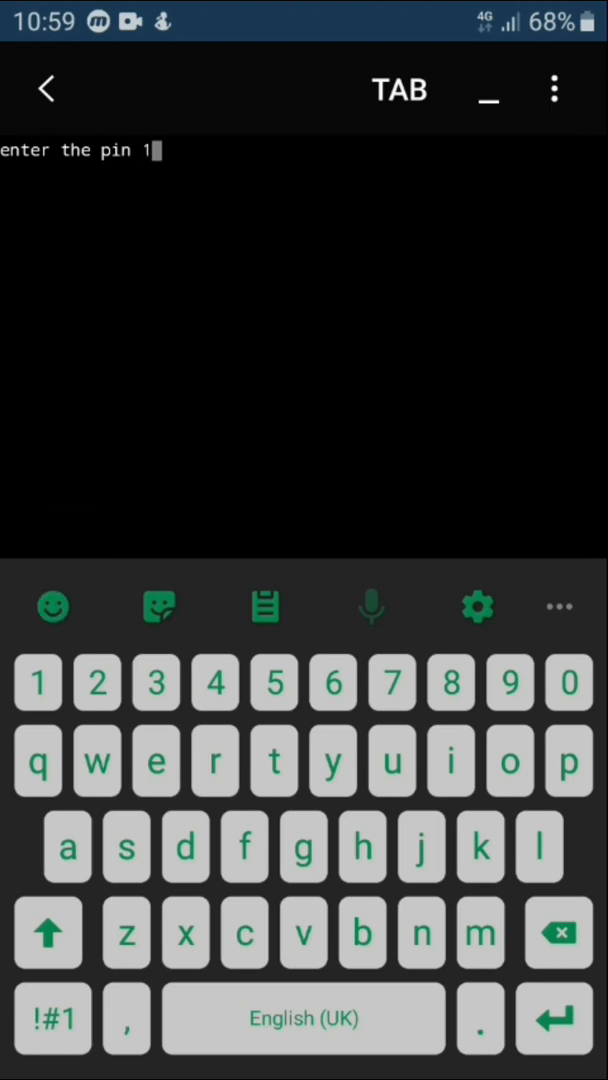
type("234")
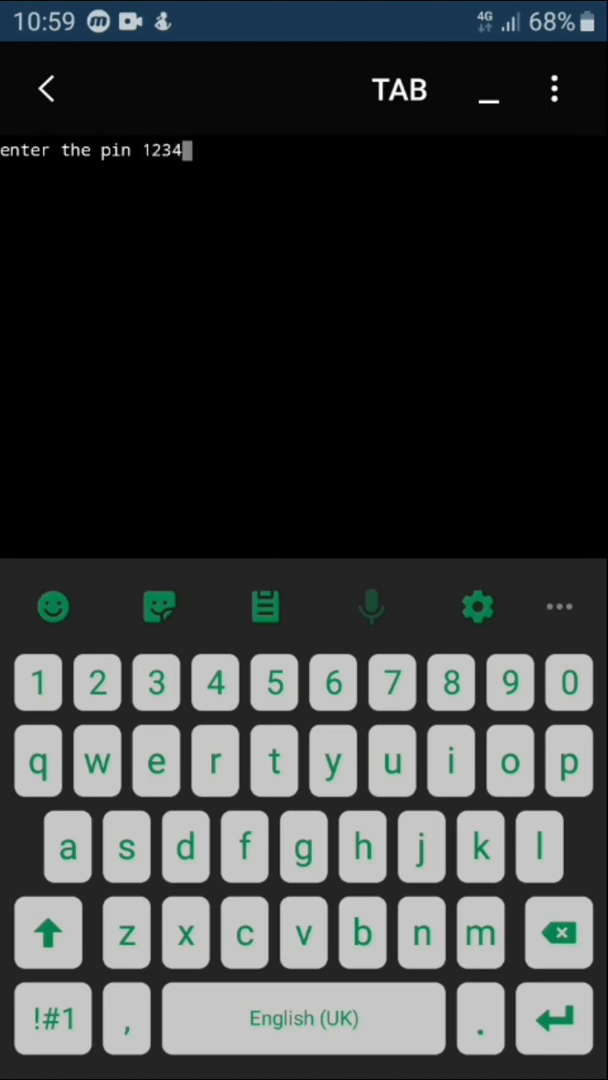
key("enter")
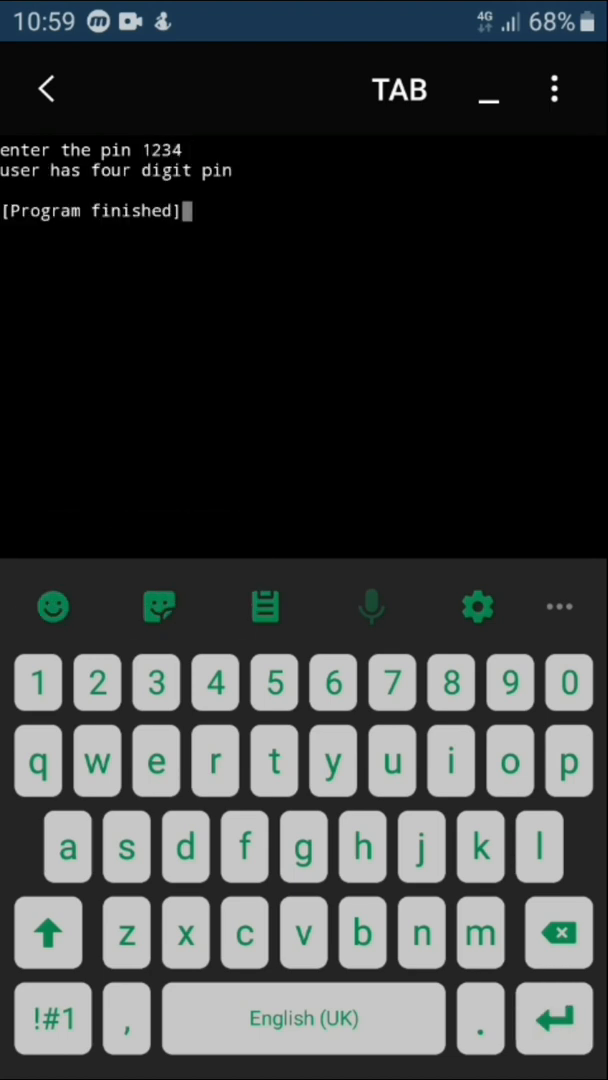